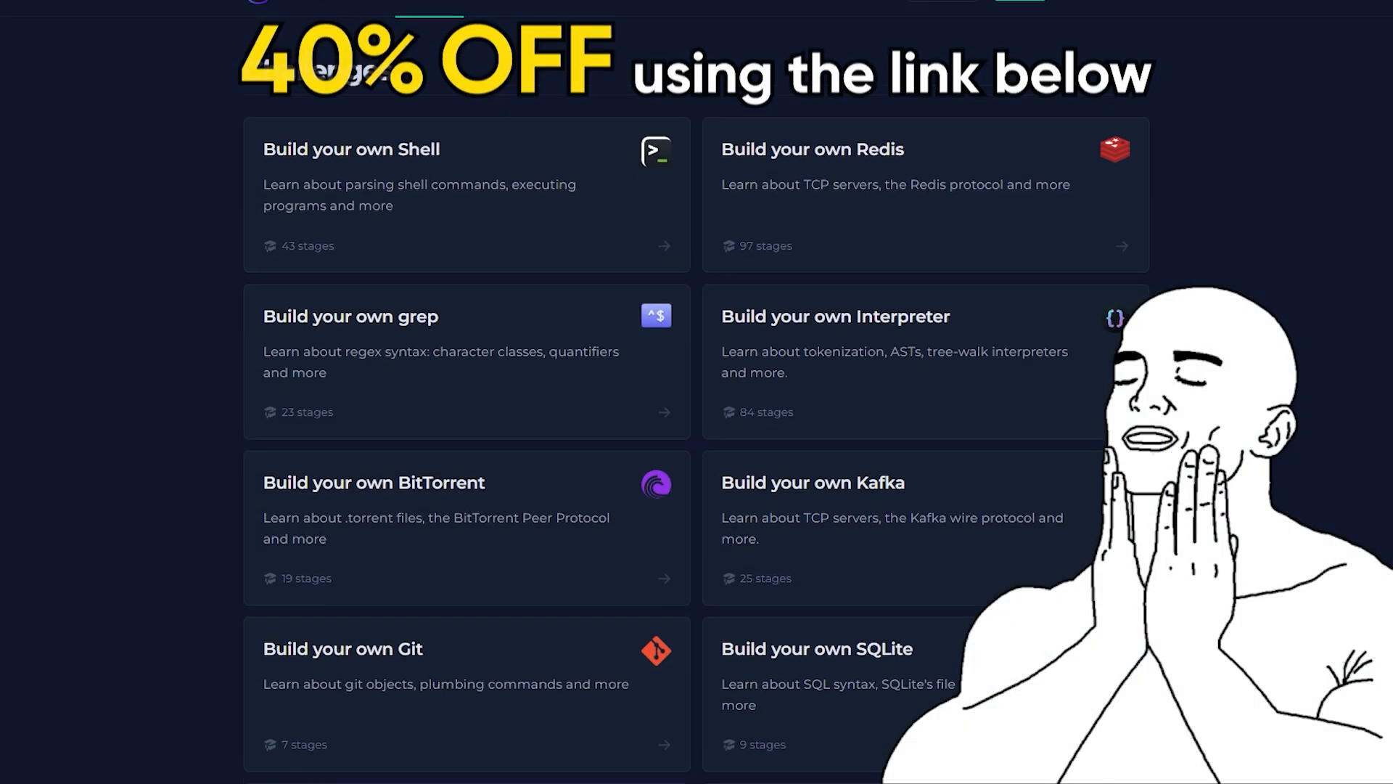
{"action": "scroll", "scroll_direction": "down", "scroll_amount": 3}
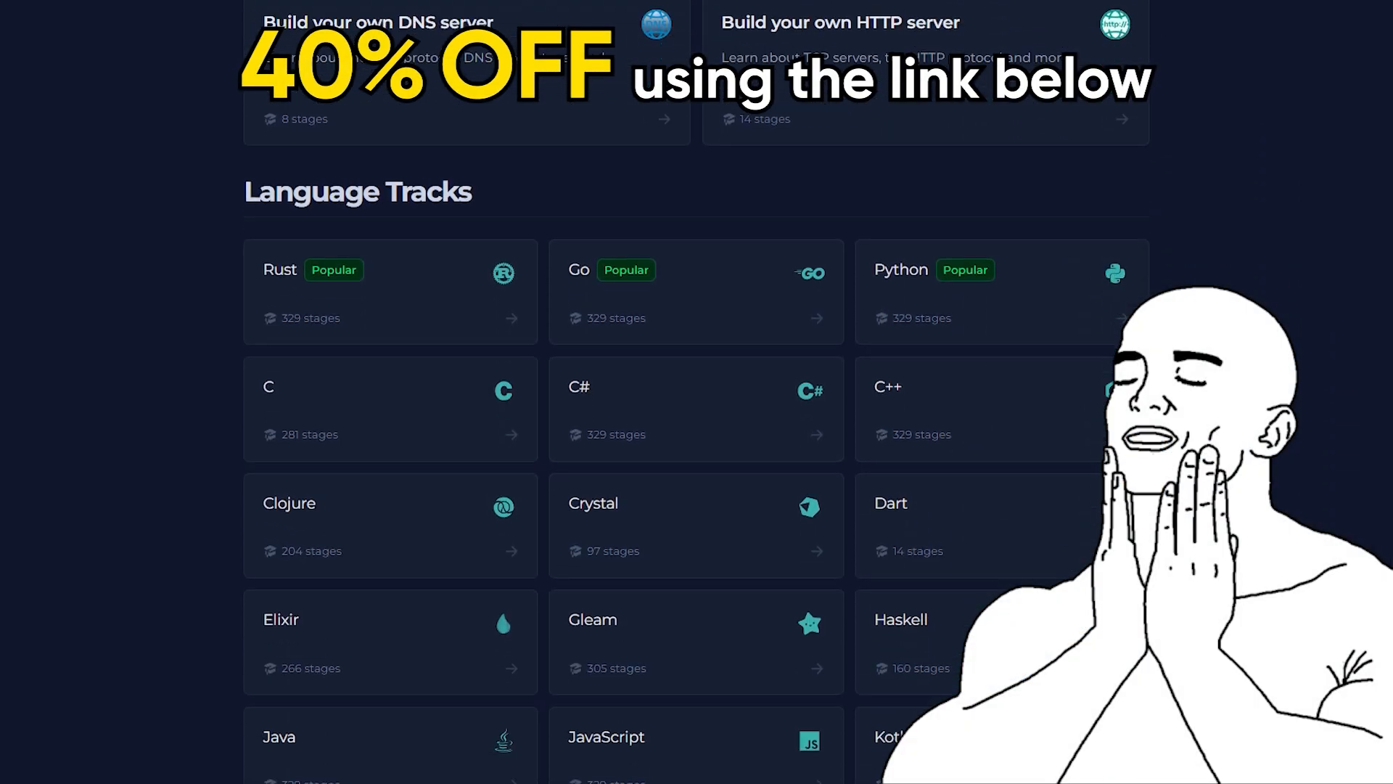